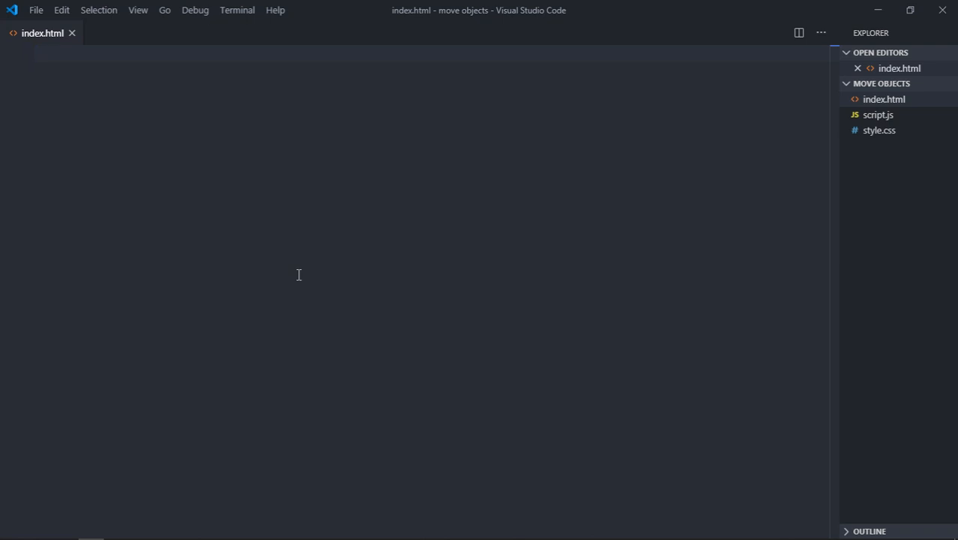
mouse_move(252, 163)
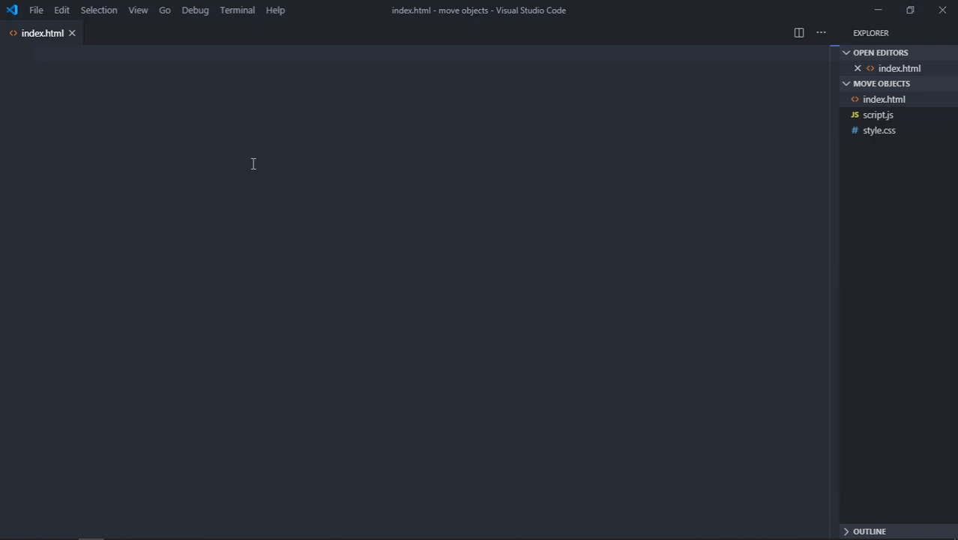
Step: Generate the HTML5 boilerplate with Emmet and link style.css in the head
type("!")
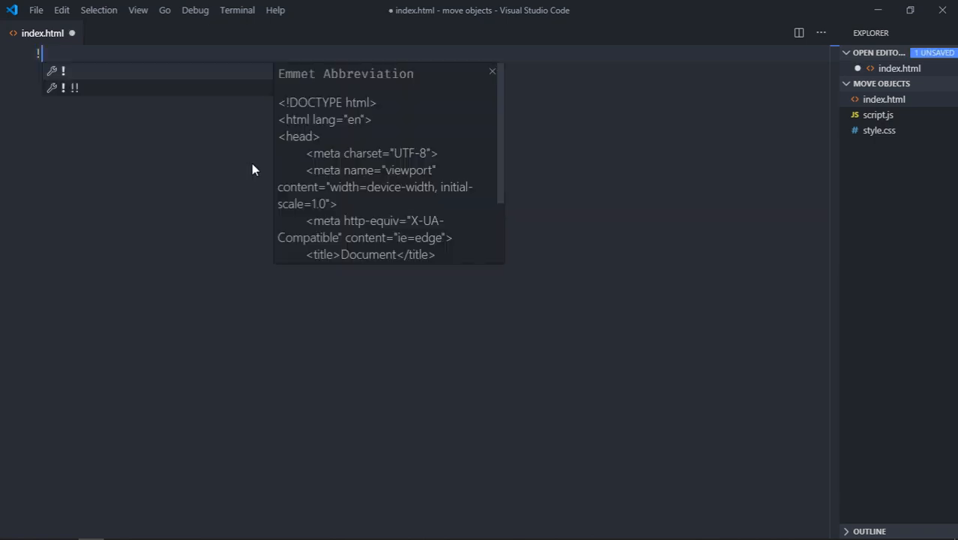
key("Tab")
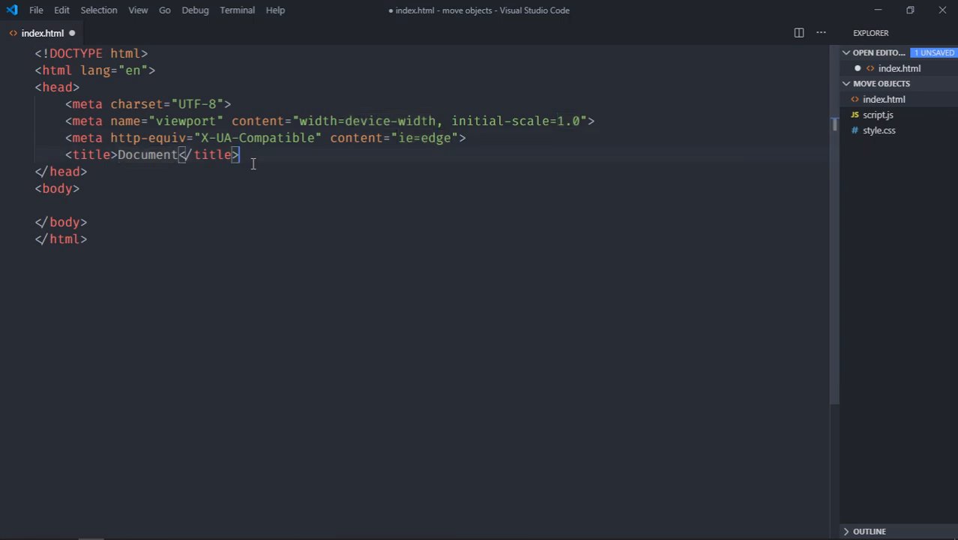
key("Enter")
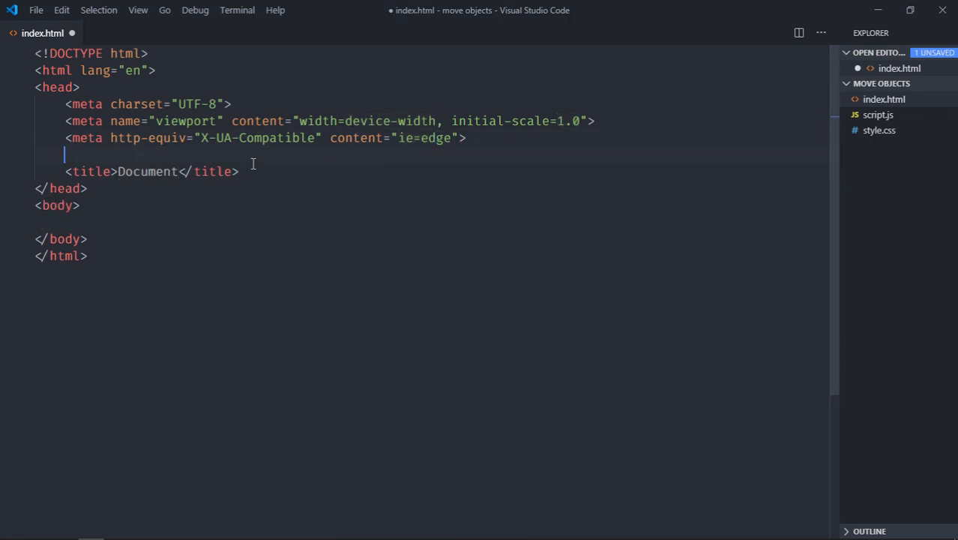
type("link rel=\"stylesheet\" href=\"style.css\">")
left_click(447, 222)
type("<script src=\"script.js\"></script>")
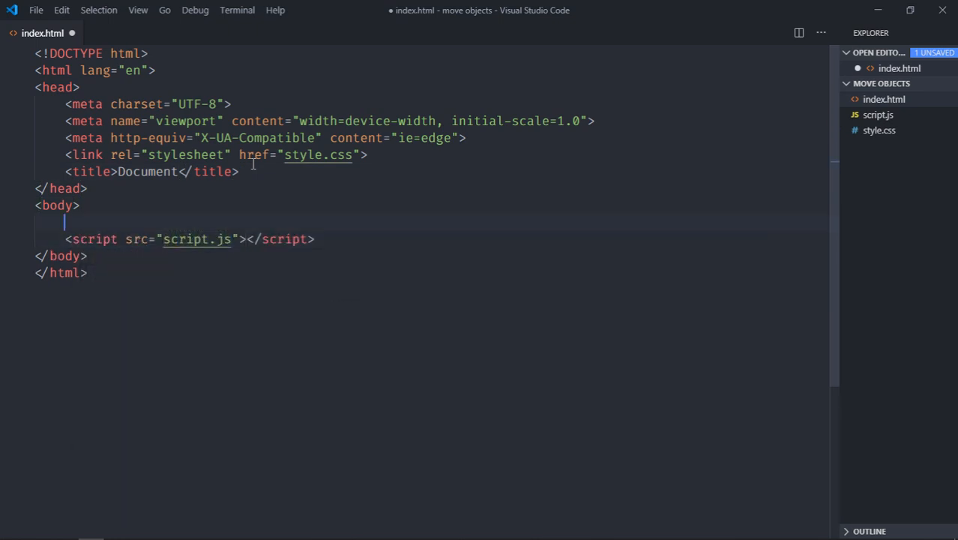
Step: Add a div with class="circle" to the body
type("d")
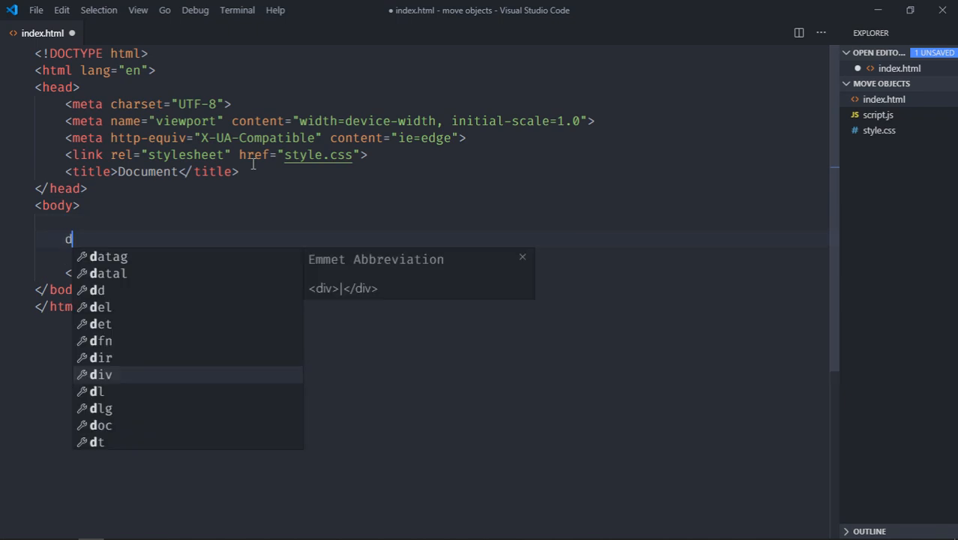
key("Tab")
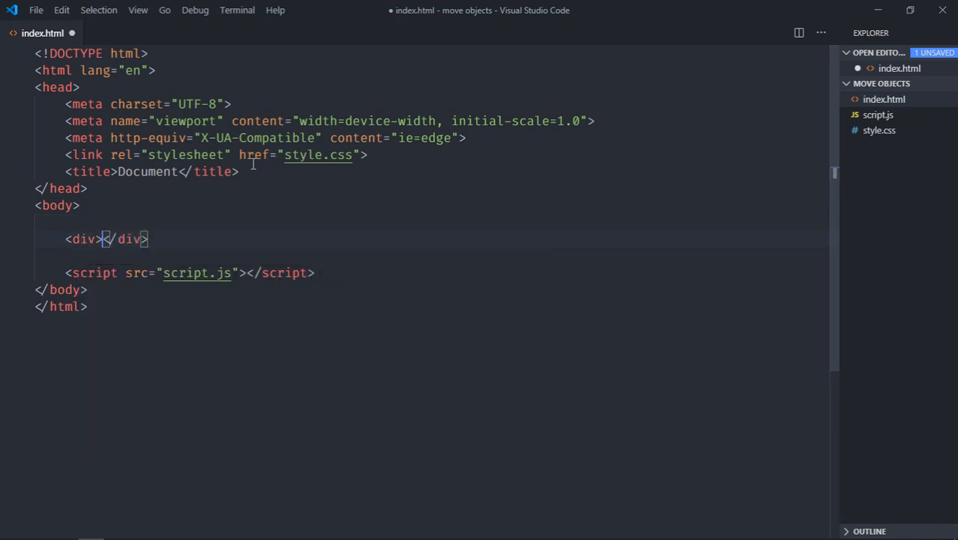
type("clas")
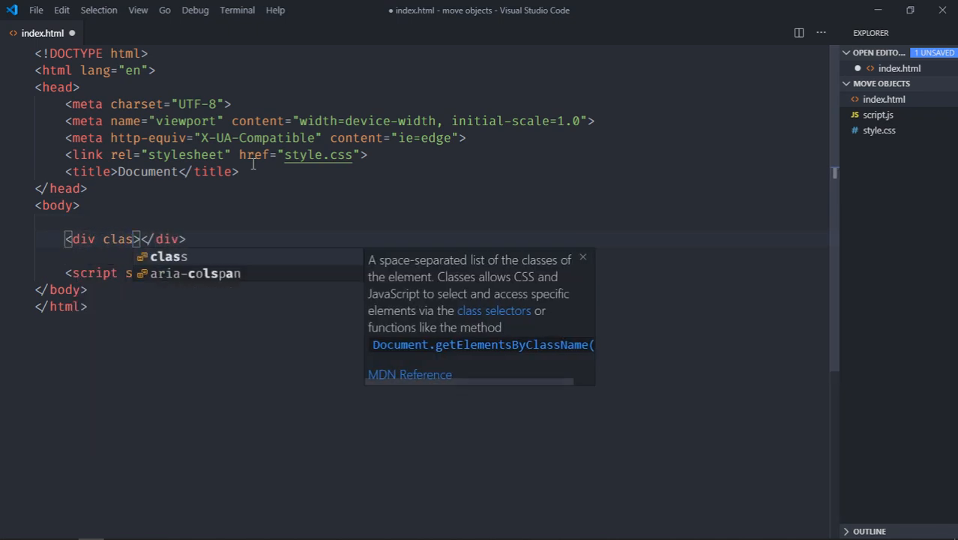
type("=\"circle\"")
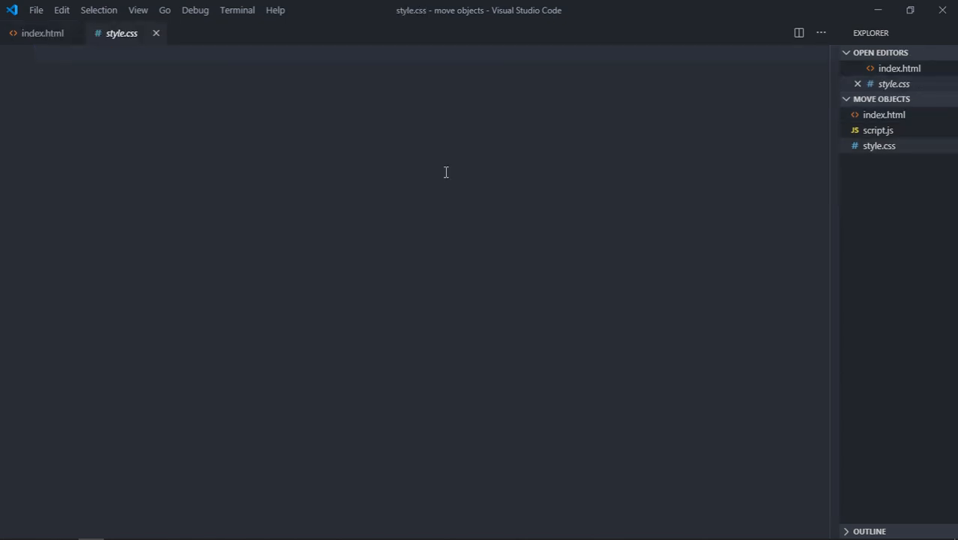
Step: Write a .circle rule: height 100px, width 100px, border-radius 50%, background green
type(".circle{")
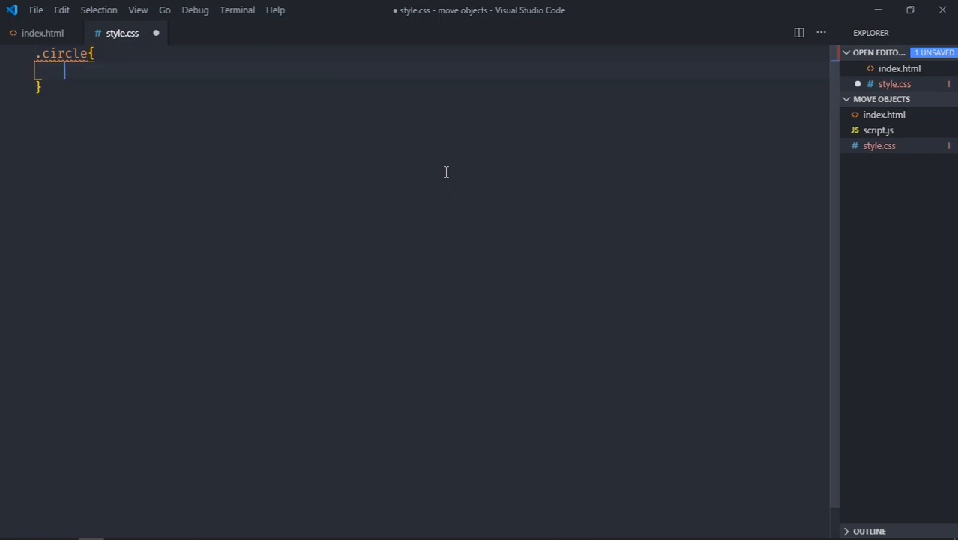
type("height: 10;")
type("w")
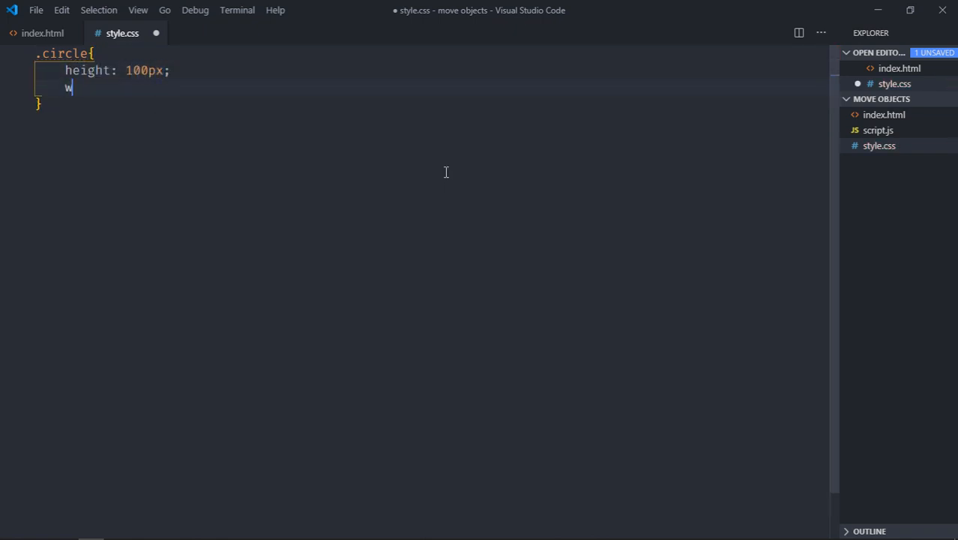
type("idth: 100;")
type("bor")
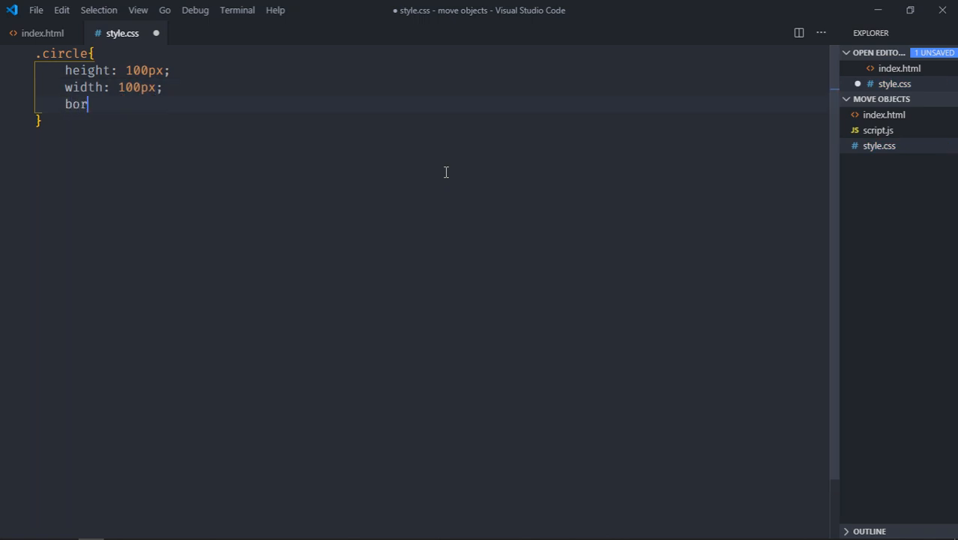
type("der-radius: 5;")
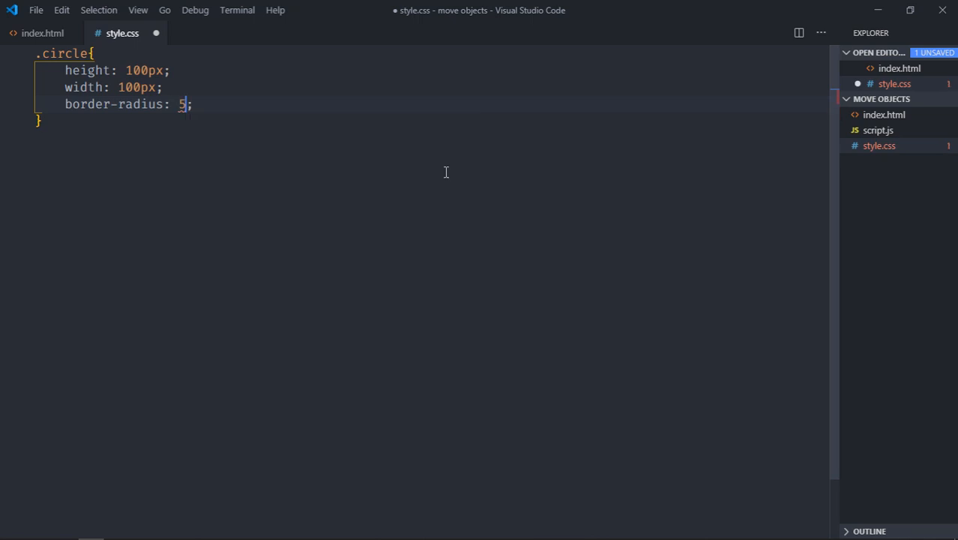
type("0%;")
type("background-color: green;")
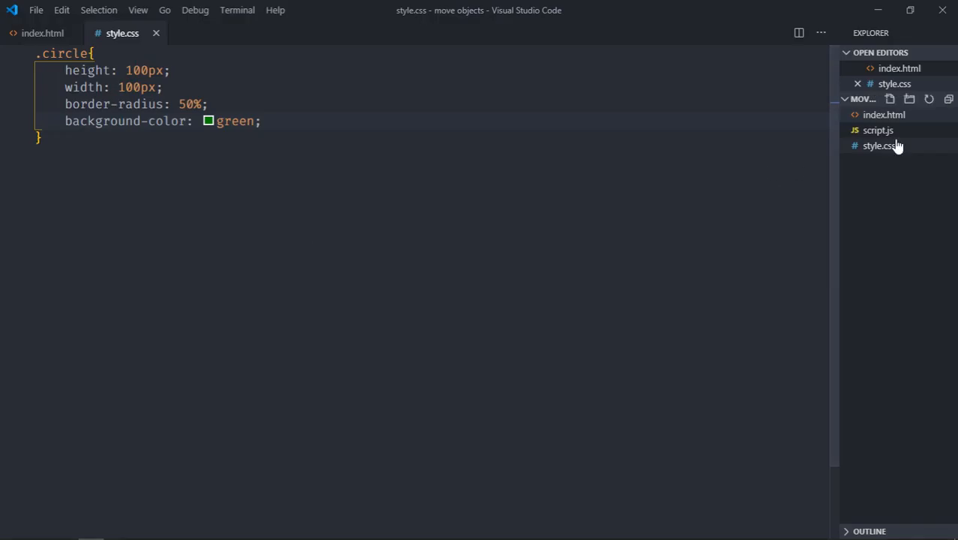
Step: In script.js declare let circle = document.querySelector('.circle')
left_click(879, 129)
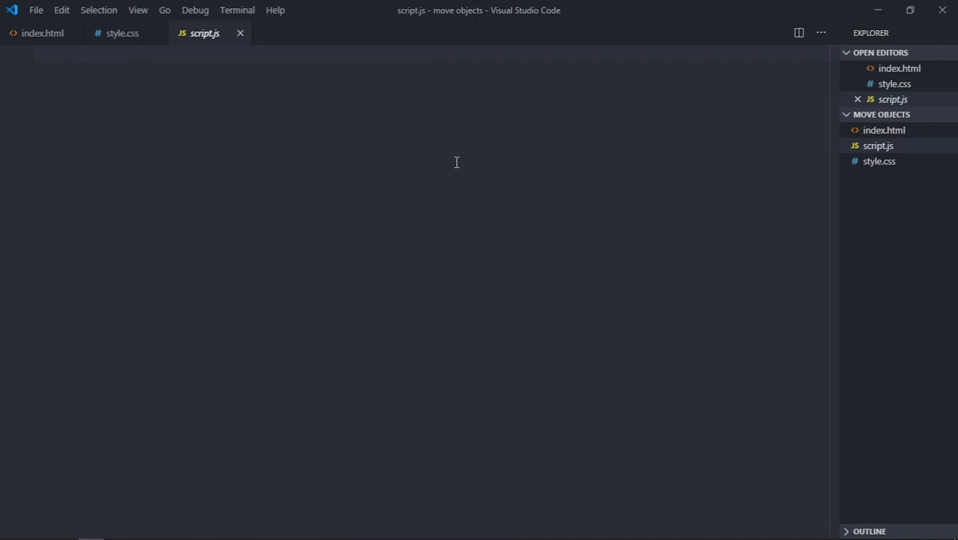
type("let circle")
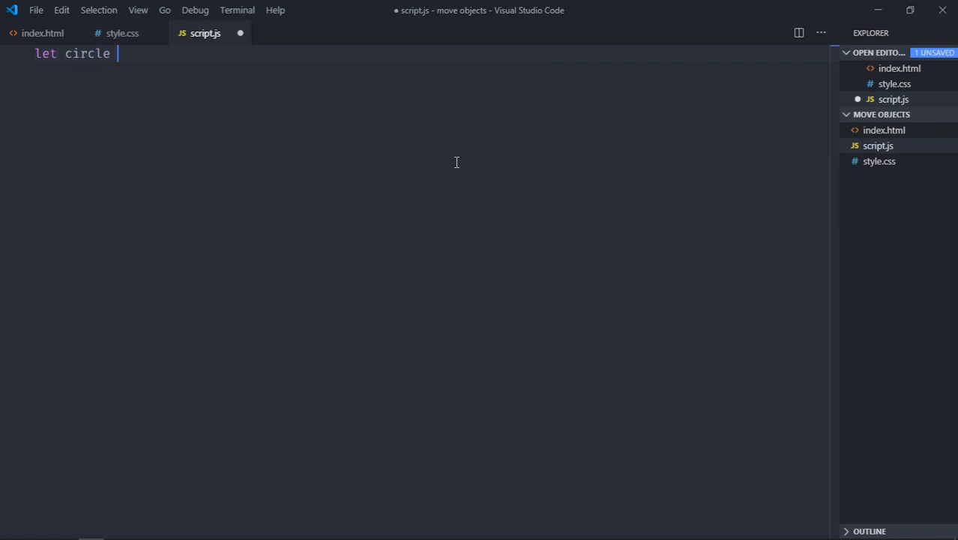
type("= do")
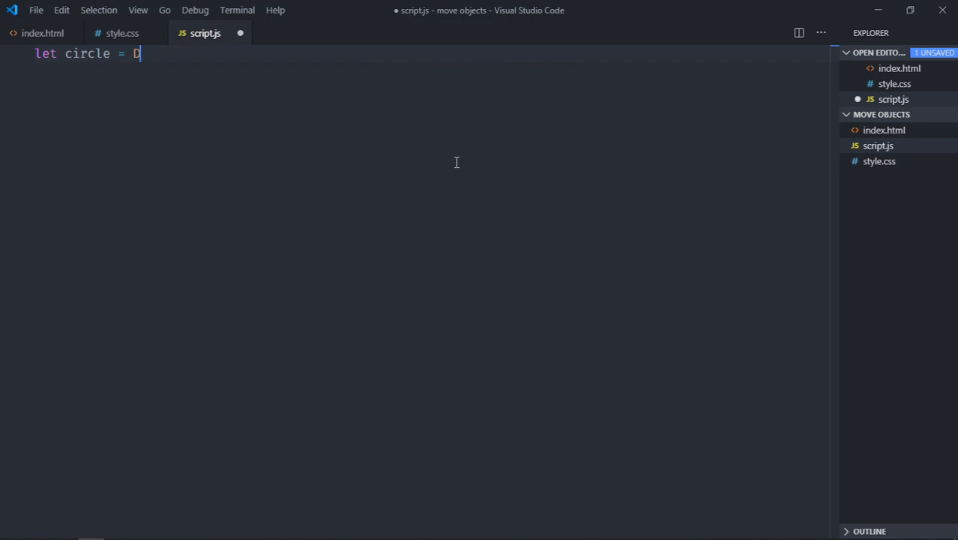
type("ocument.querySelector('.circle")
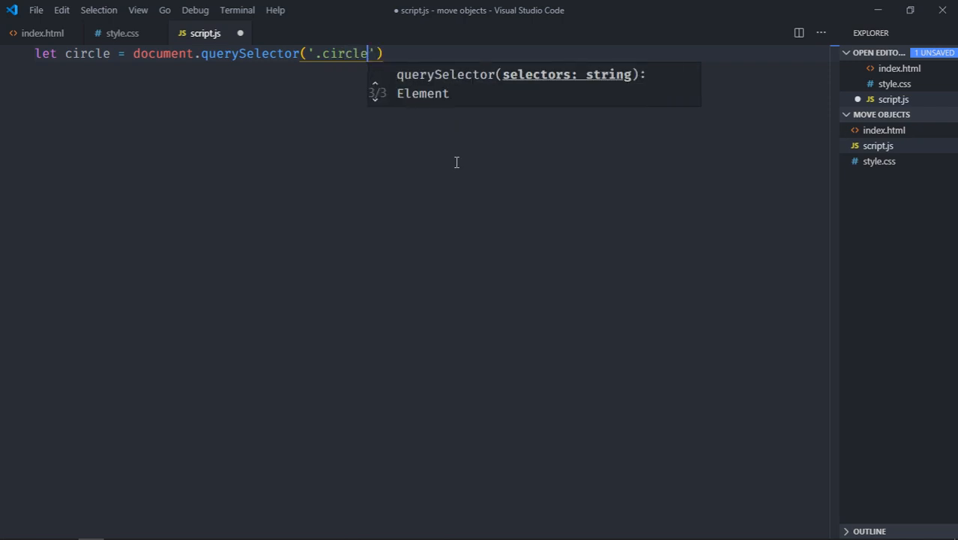
type(";")
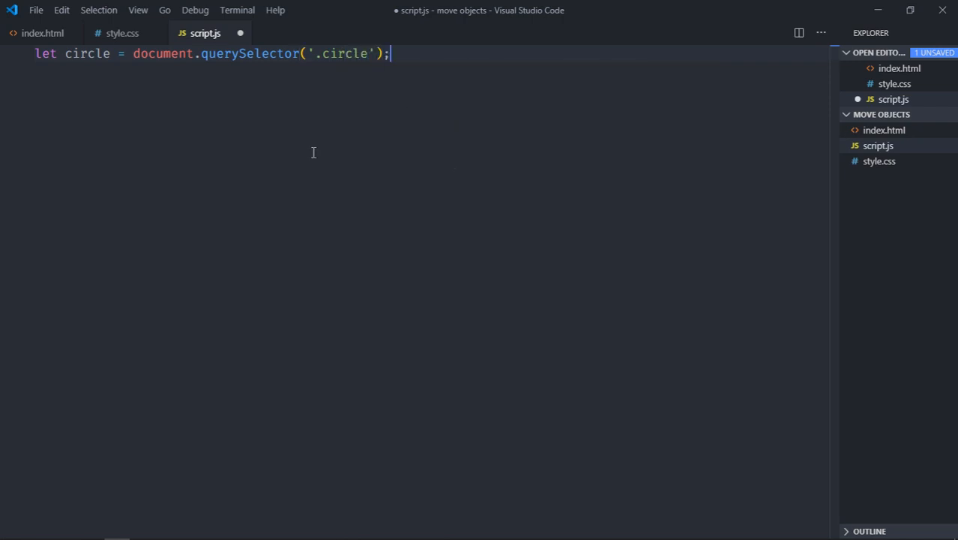
Step: Declare let moveBy = 10 as the movement step in pixels
type("let moveBy")
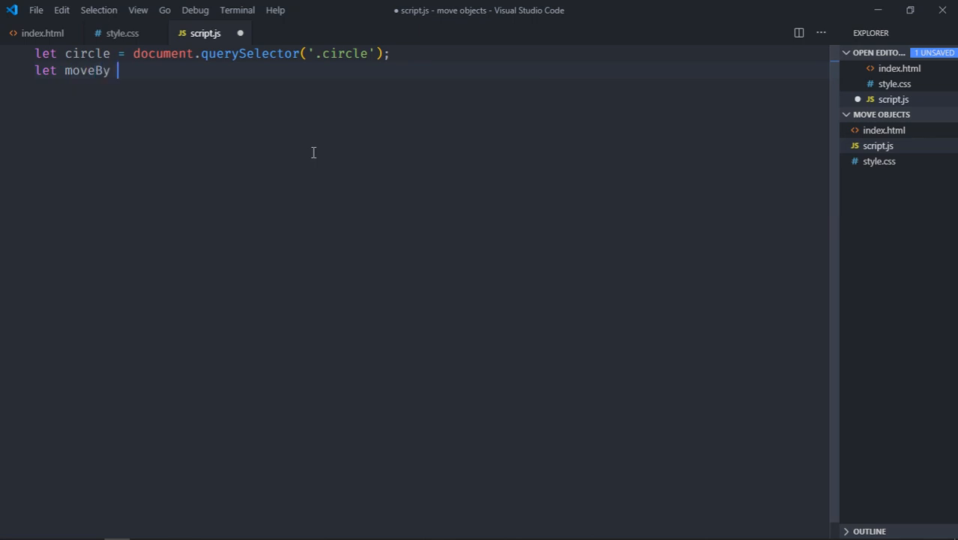
type("= 10")
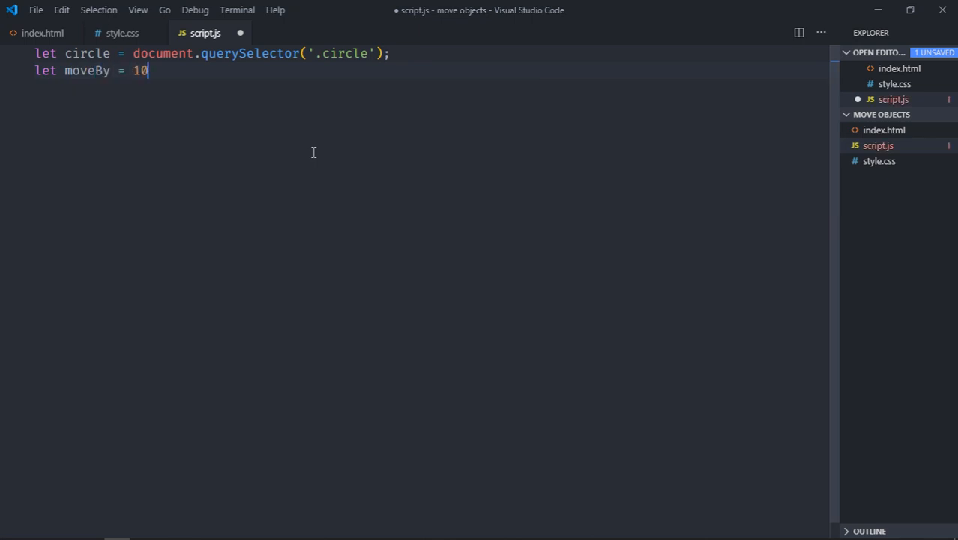
type(";")
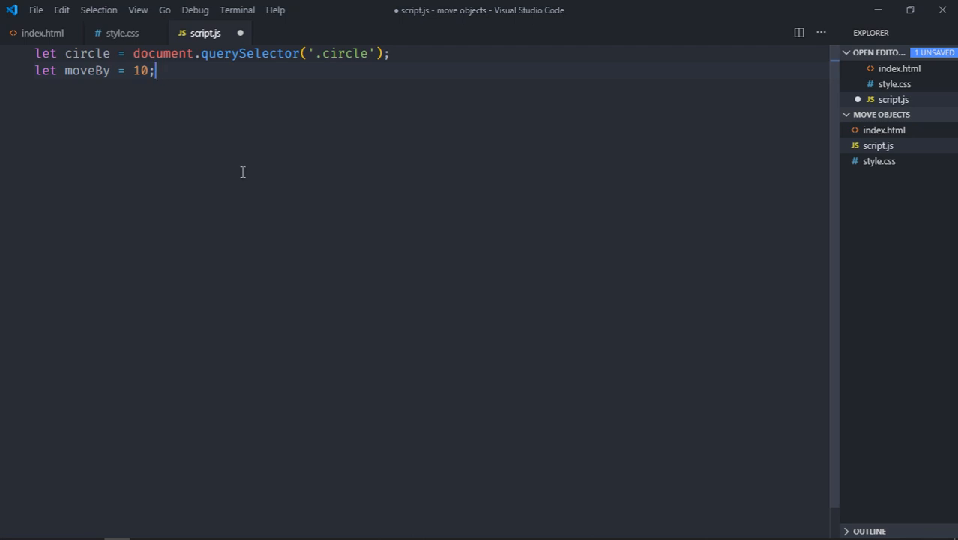
Step: Add a window 'load' event listener with an empty arrow-function body
key("Enter")
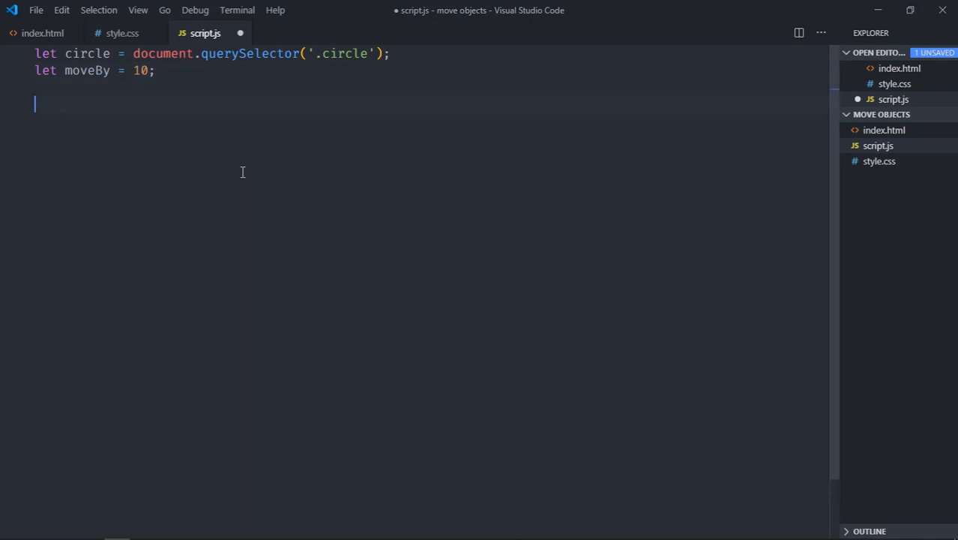
type("window.addEventListener")
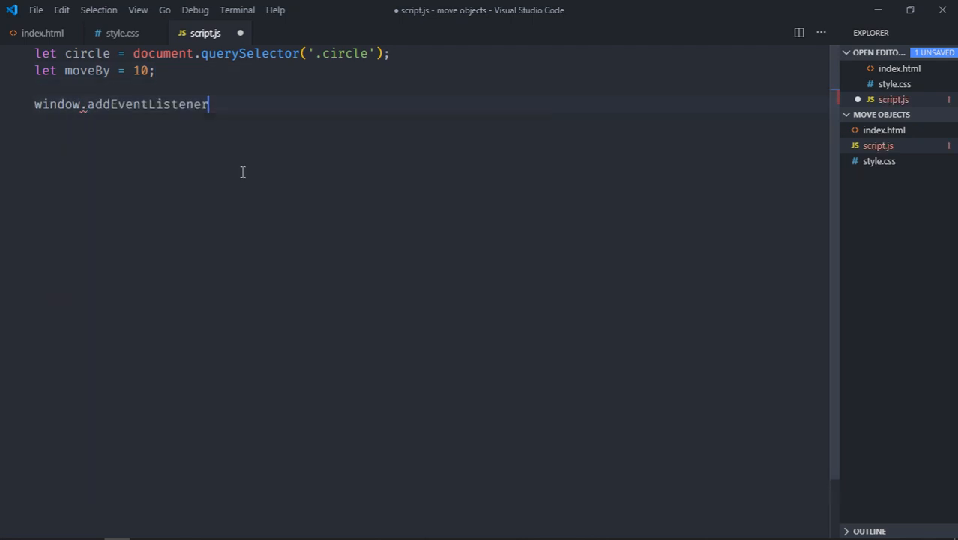
type("('load', (")
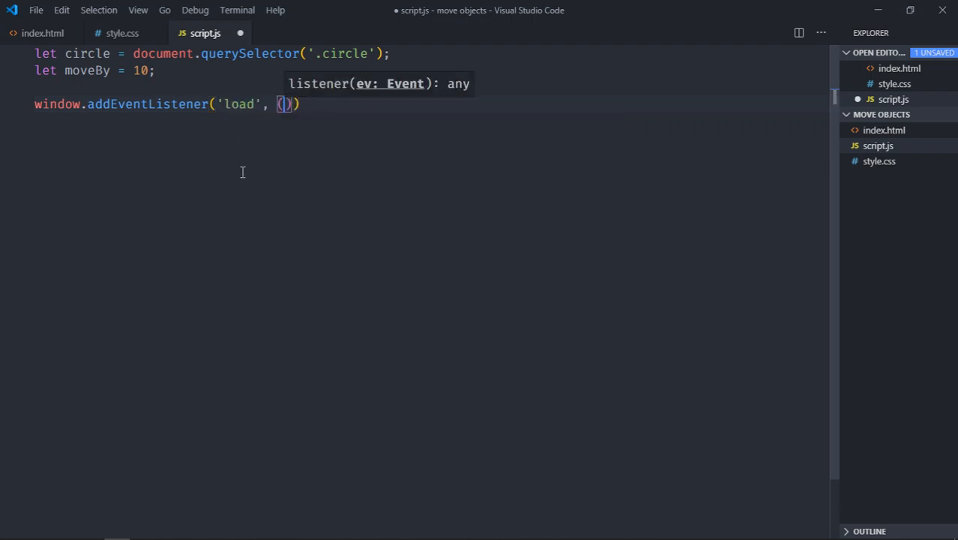
type("() =>")
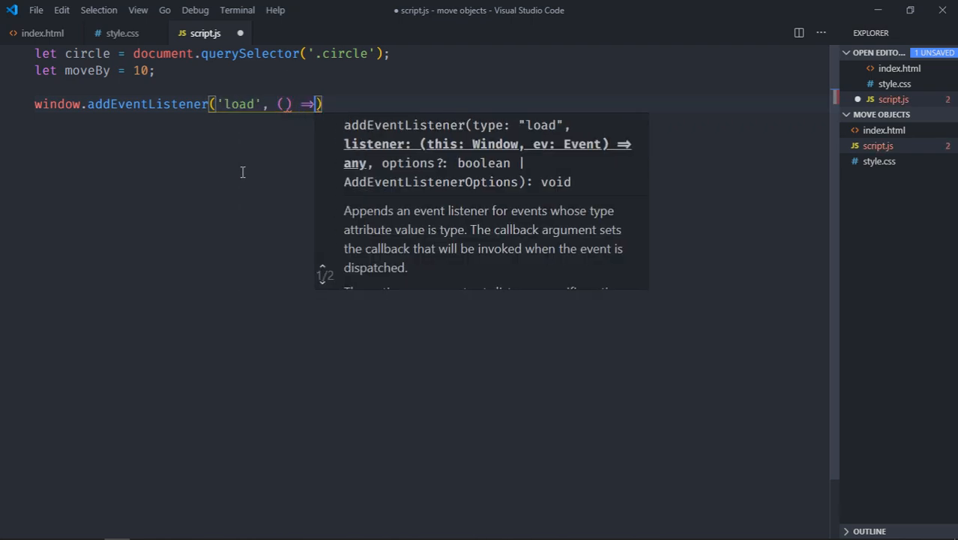
type("{")
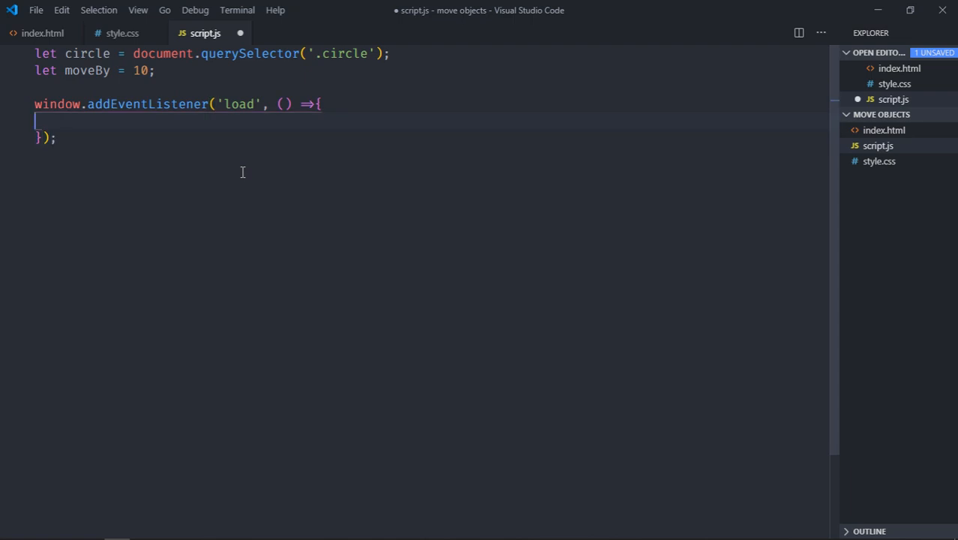
Step: Inside the load handler set circle.style.position = 'absolute'
type("circle")
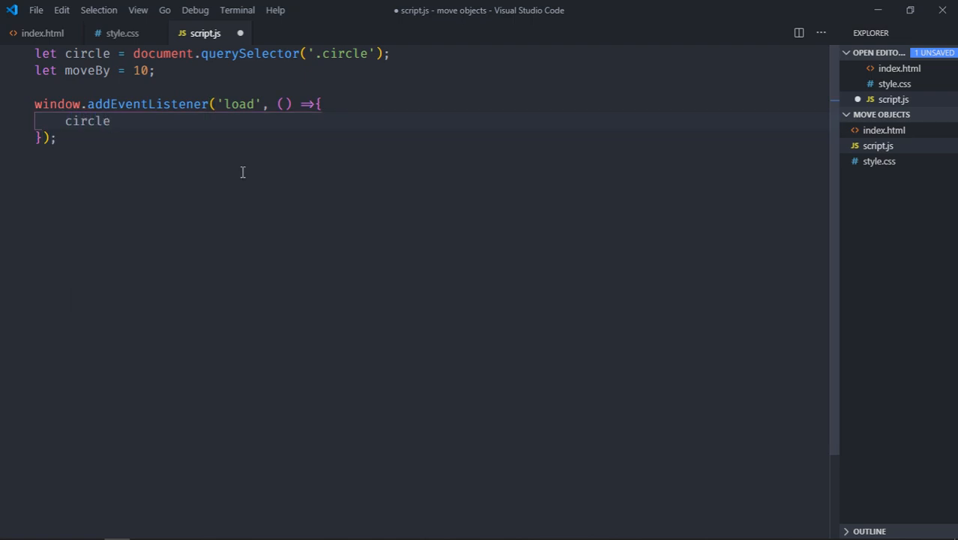
type(".styl")
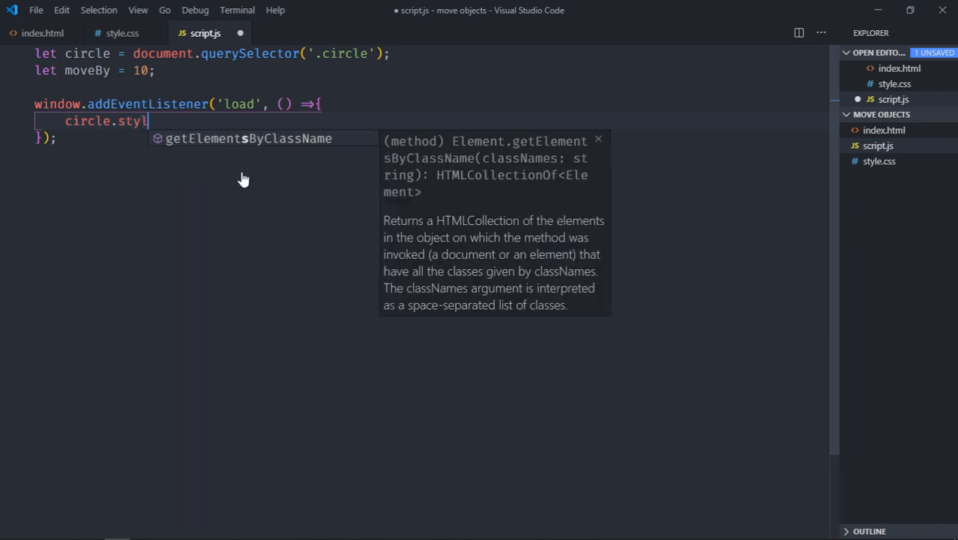
type("getElementsByClassName.po")
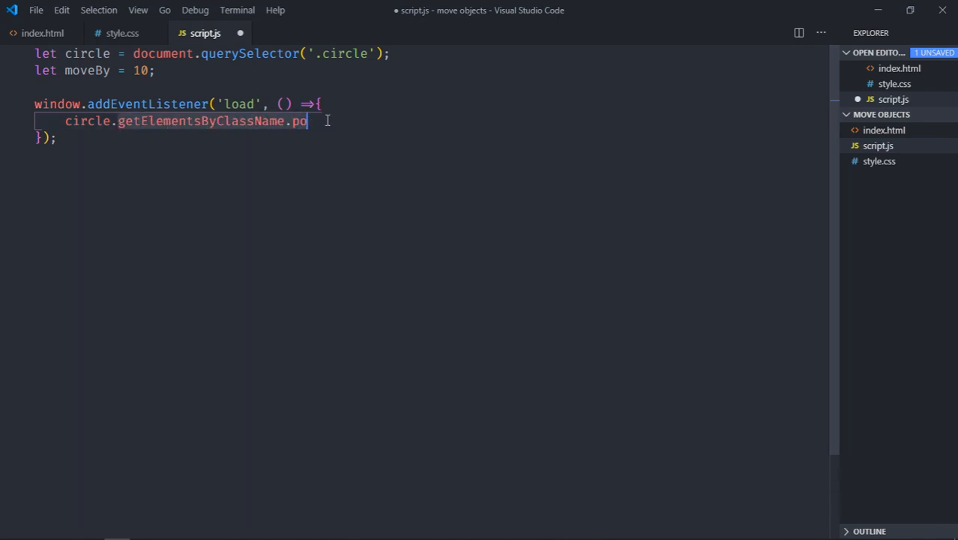
type("styl.")
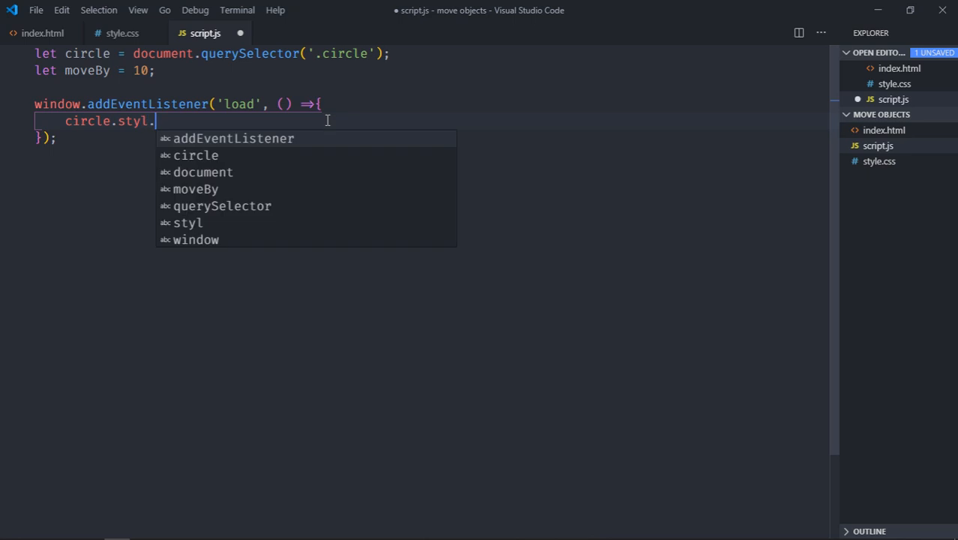
type("e.position = 'absolute';")
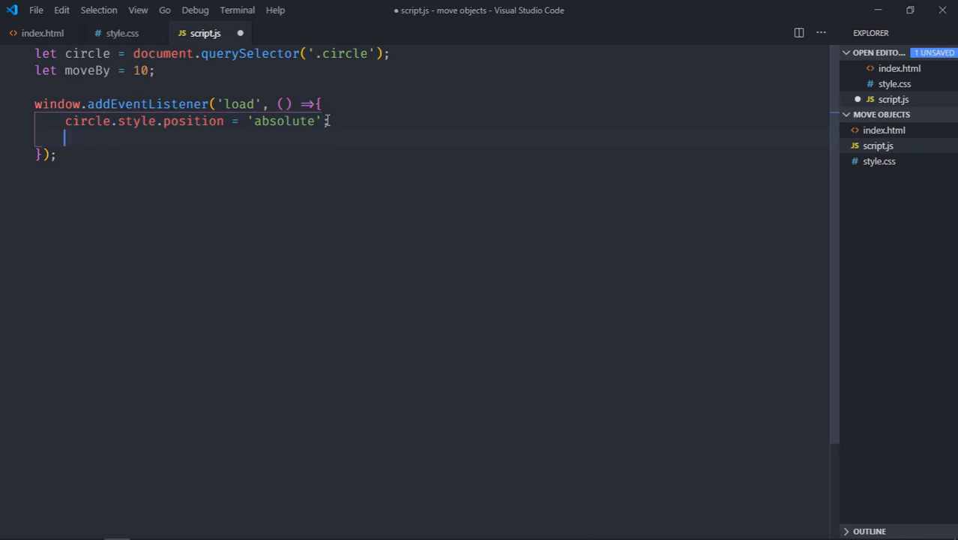
Step: Set circle.style.left = 0 and circle.style.top = 0 in the load handler
type("circle.")
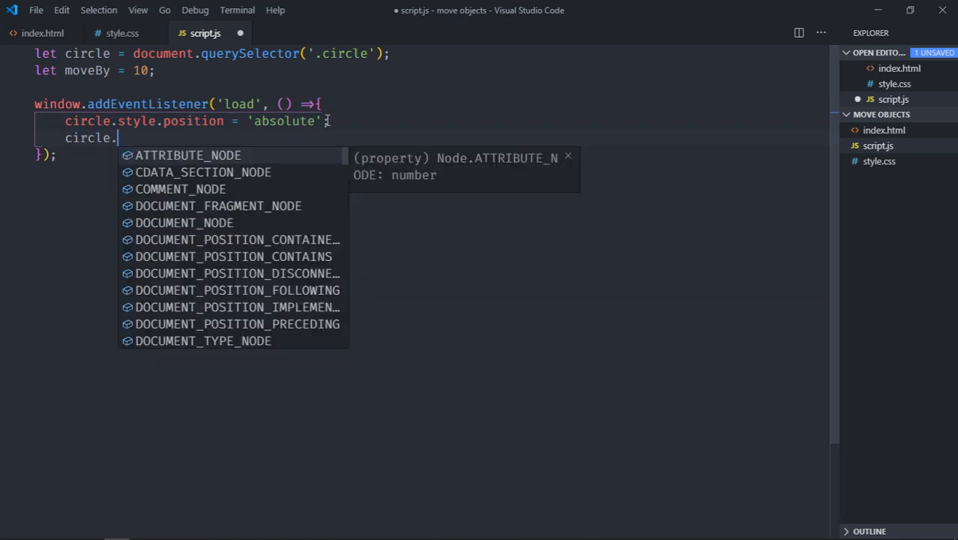
type("style.eft")
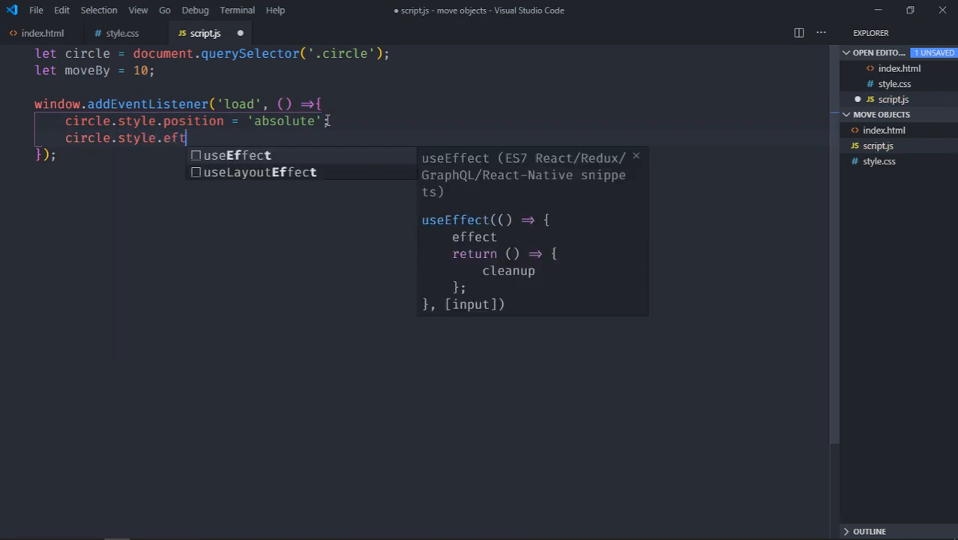
type("left =")
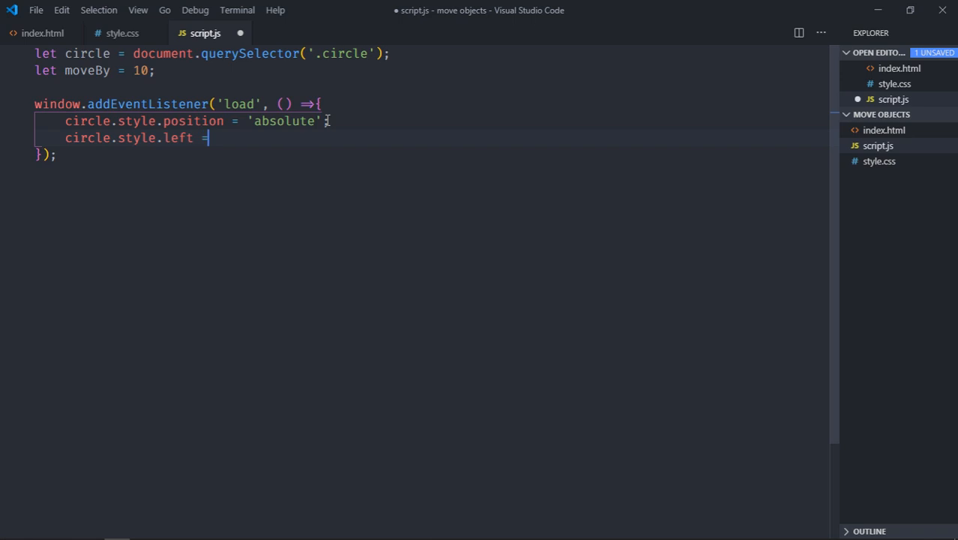
type("0;")
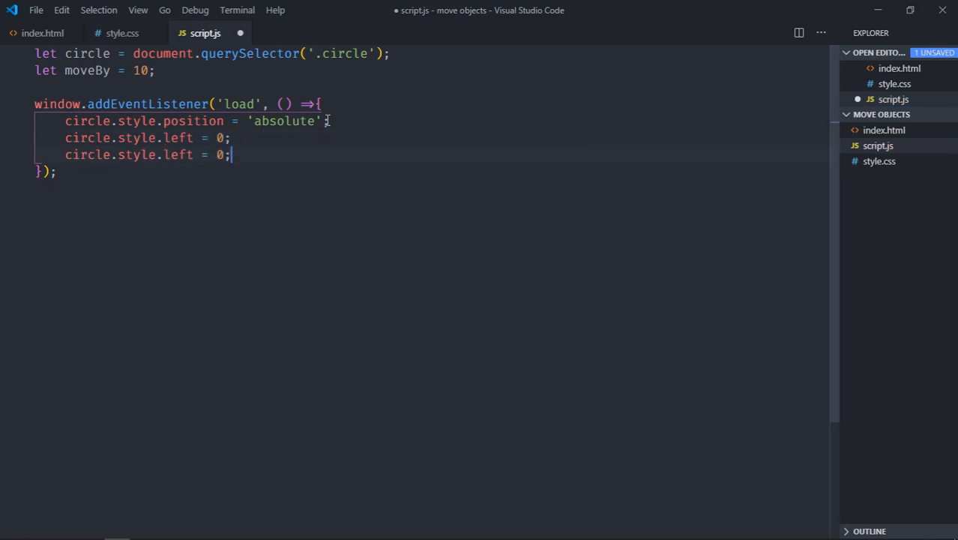
double_click(178, 154)
type("op")
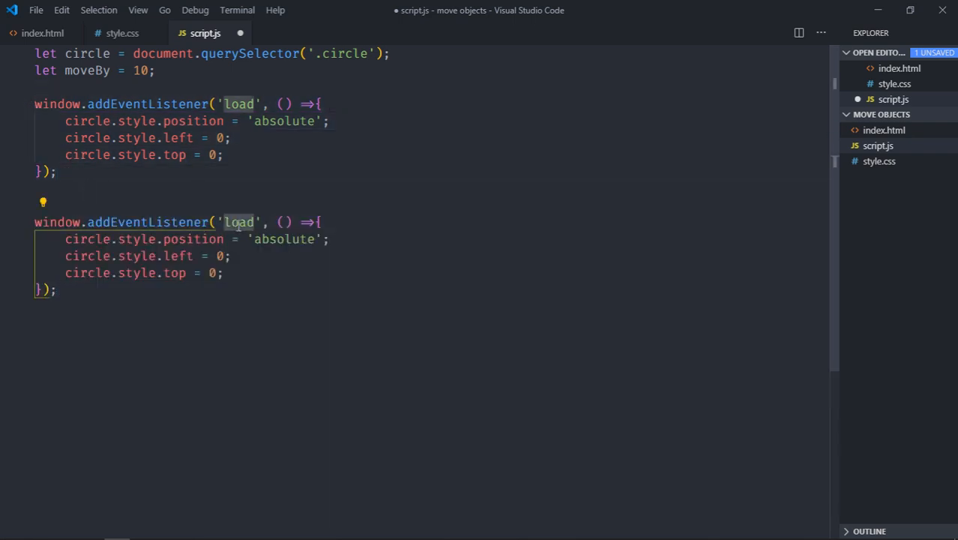
Step: Make the copied listener a 'keyup' handler taking e with an empty switch(e.key)
type("keyup")
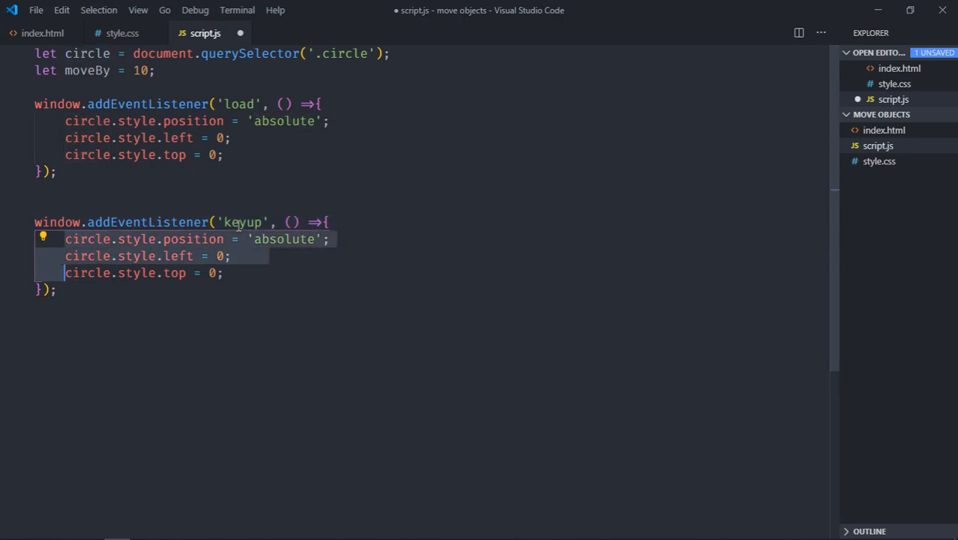
type("switch(")
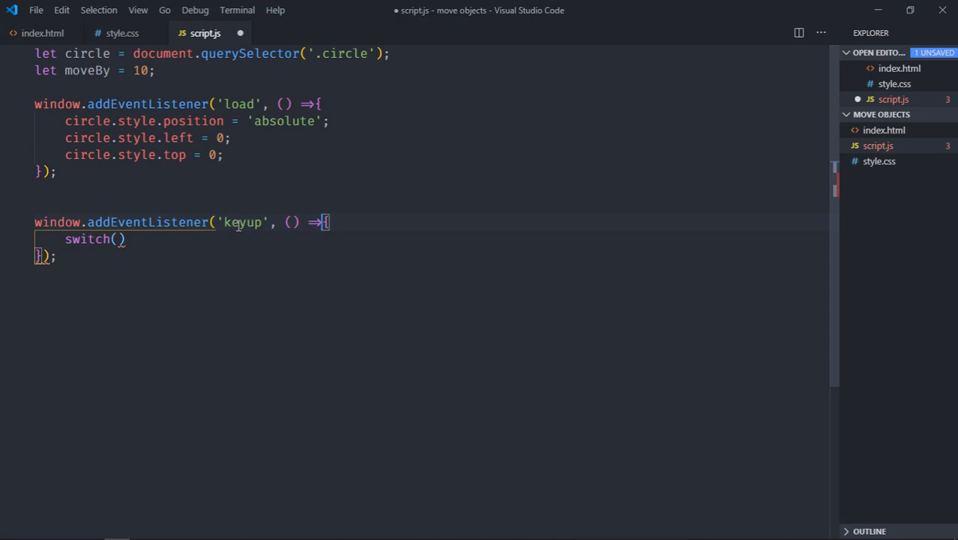
type("e")
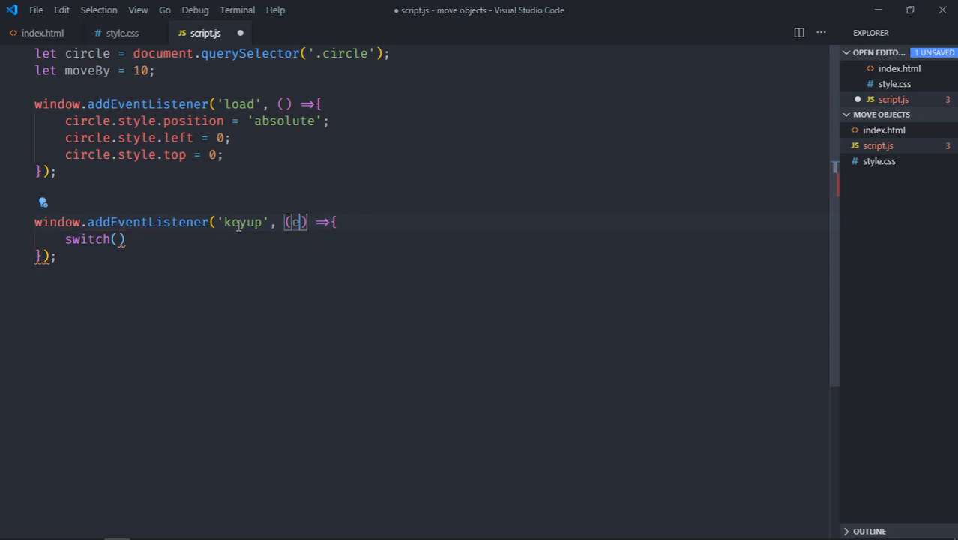
type("e.key")
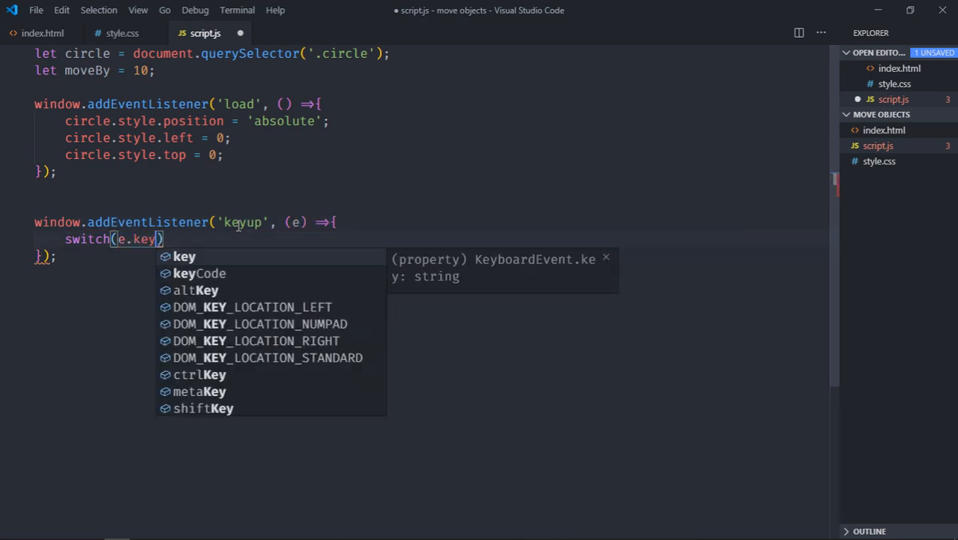
type("{")
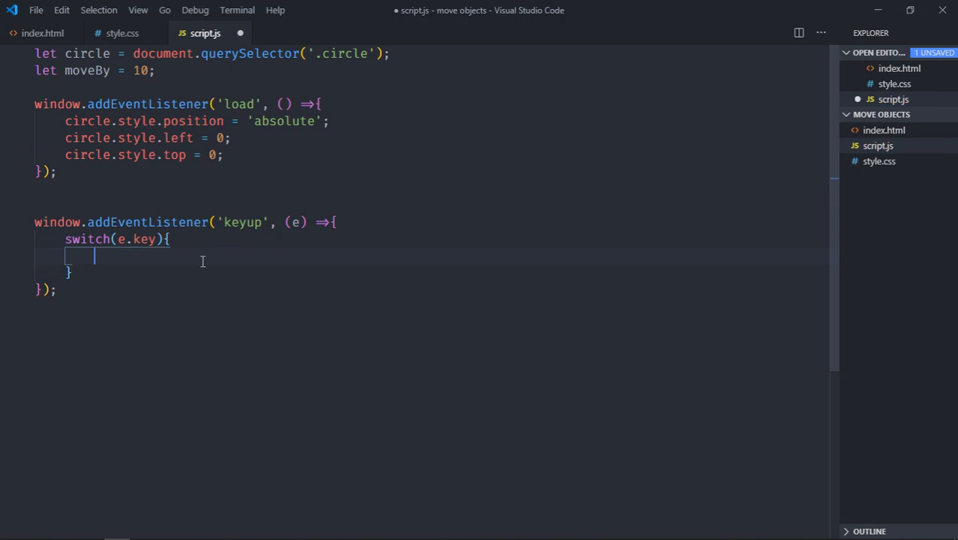
mouse_move(255, 251)
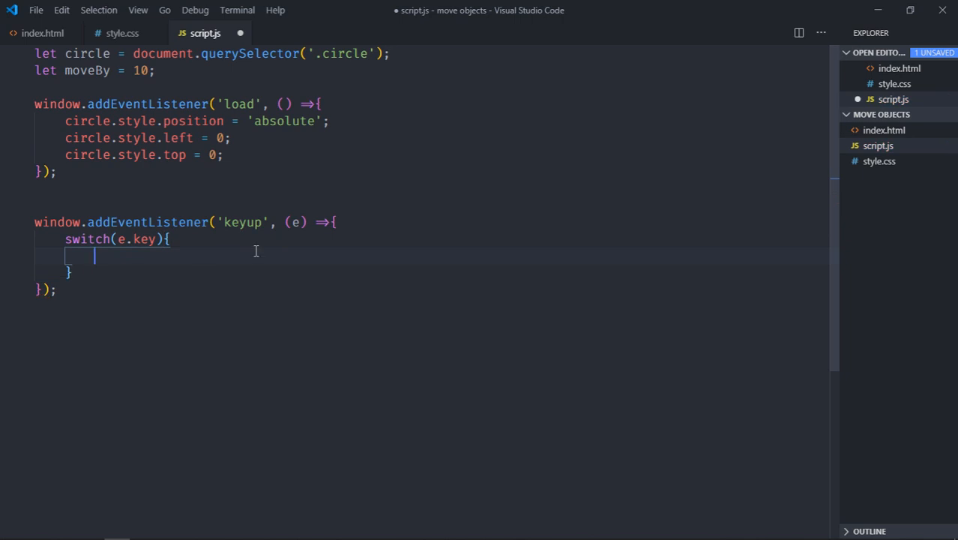
mouse_move(230, 278)
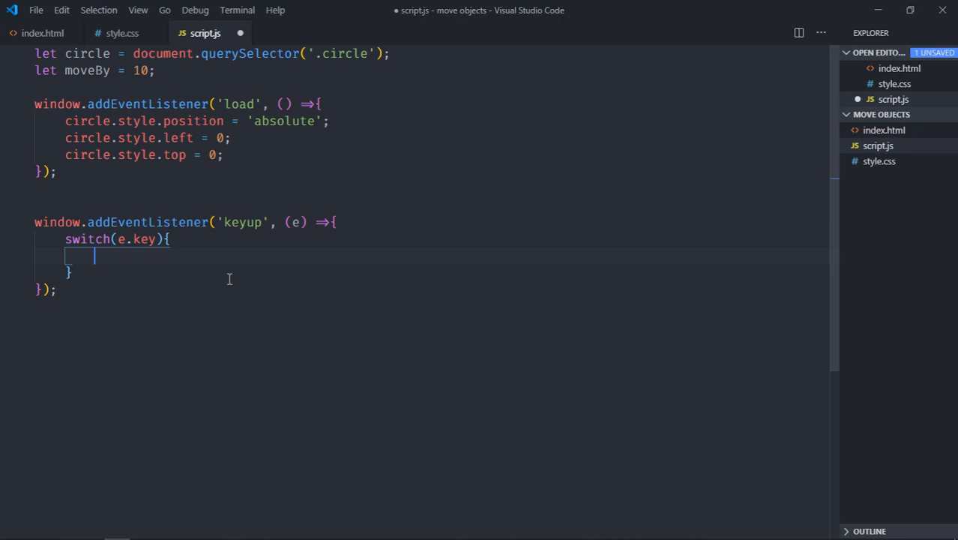
Step: Start case 'ArrowLeft': assigning circle.style.left from parseInt
type("case '")
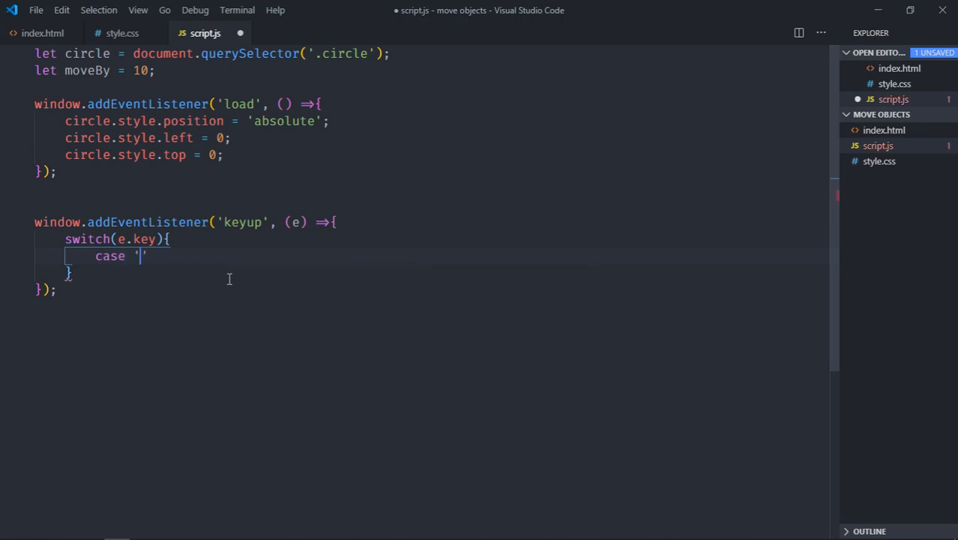
type("ArrowLef")
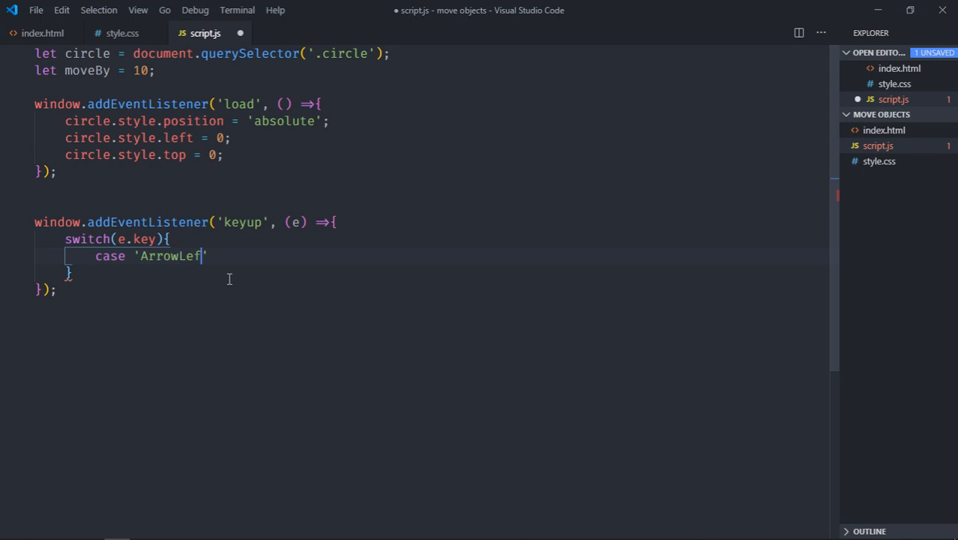
type("t':")
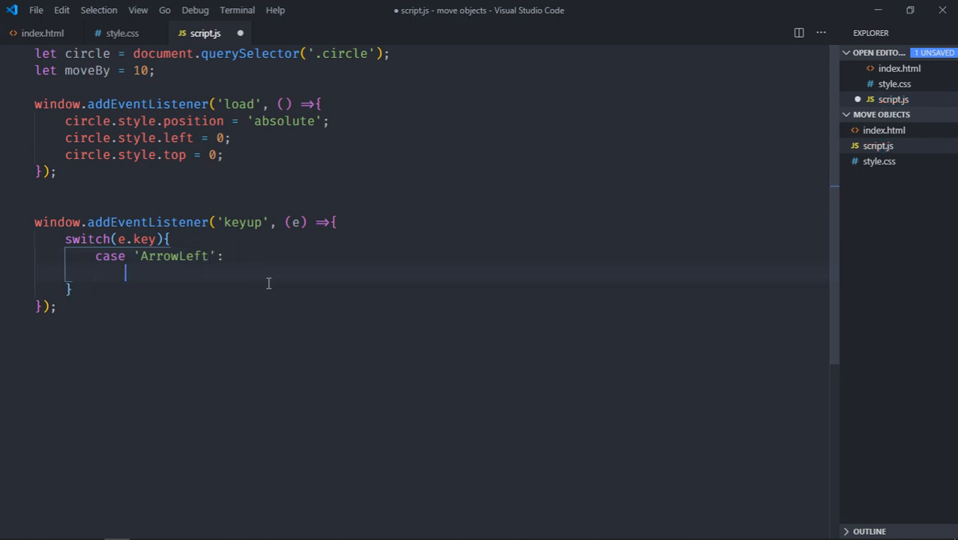
type("circle.style.left")
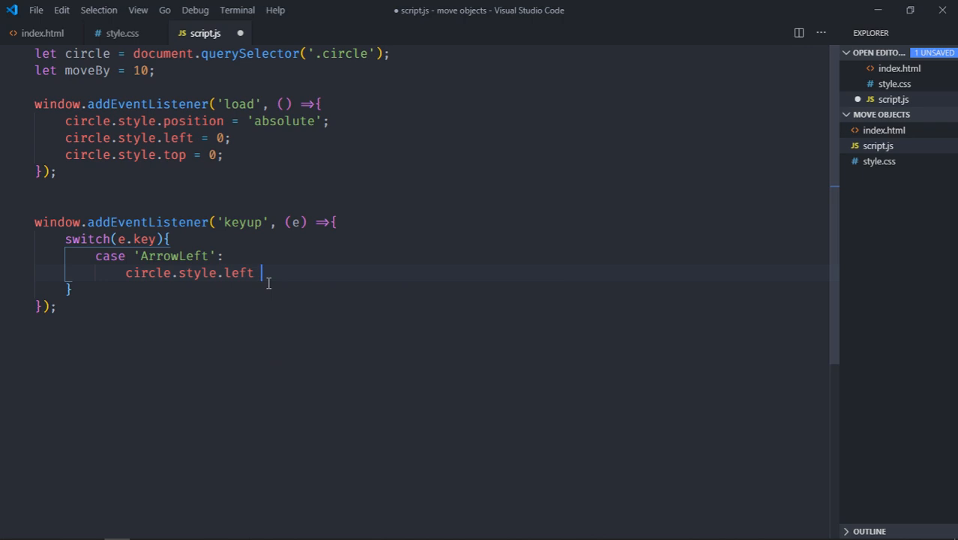
type("= parseInt(")
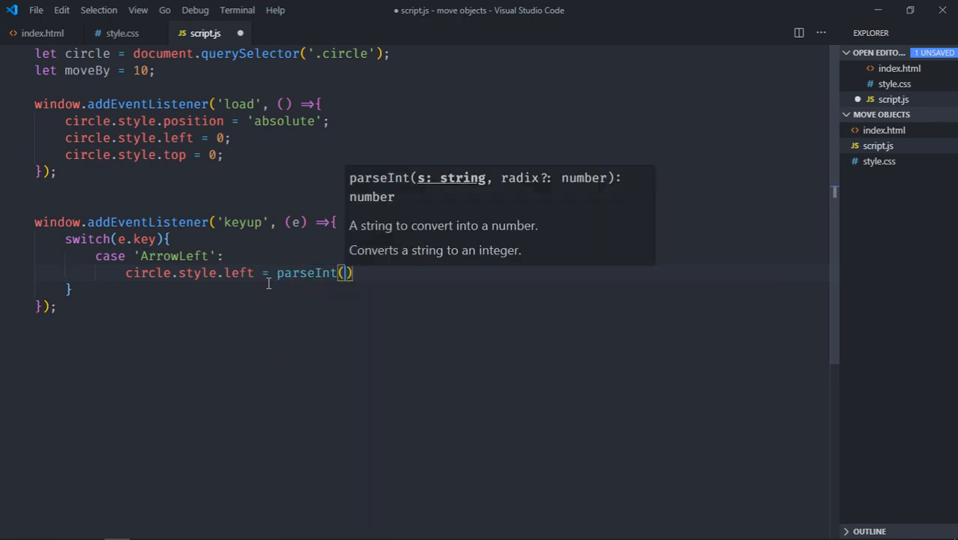
Step: Complete the case as parseInt(circle.style.left) - moveBy + 'px' and reformat the code
type("circl")
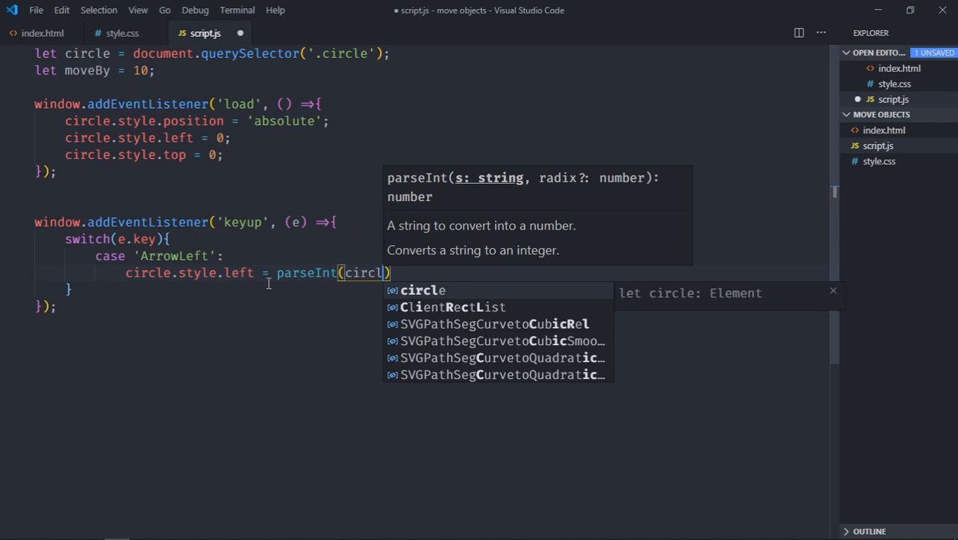
type(".style.left")
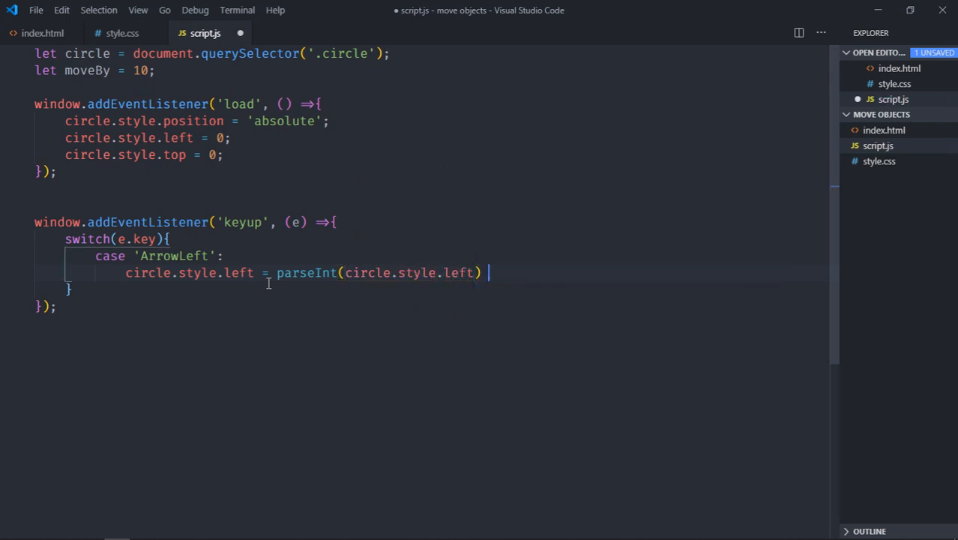
type("- moveBy")
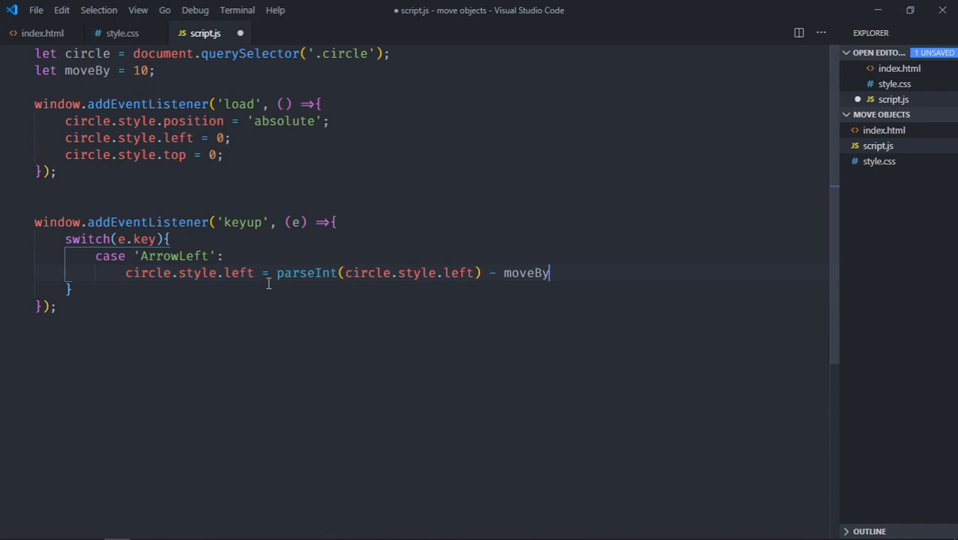
type("+")
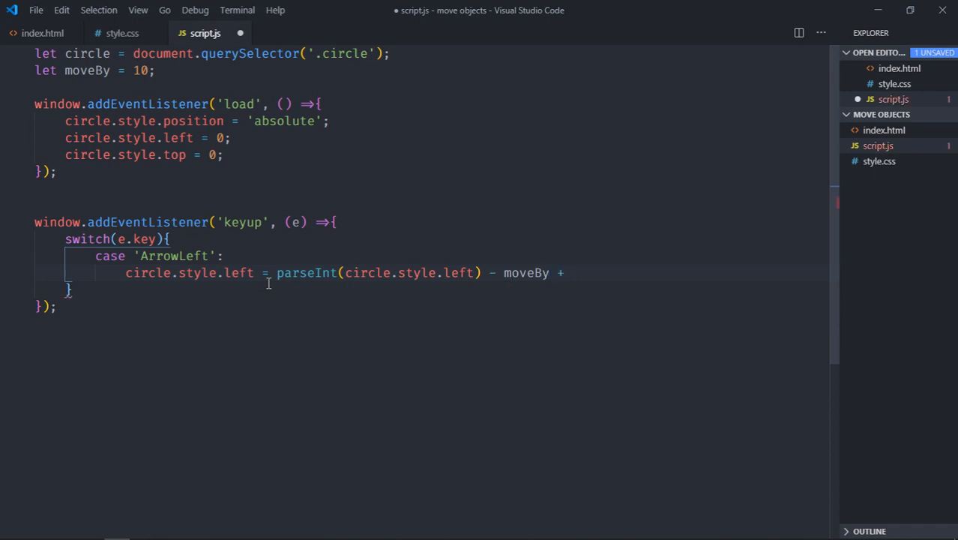
type("'px';")
type("break;")
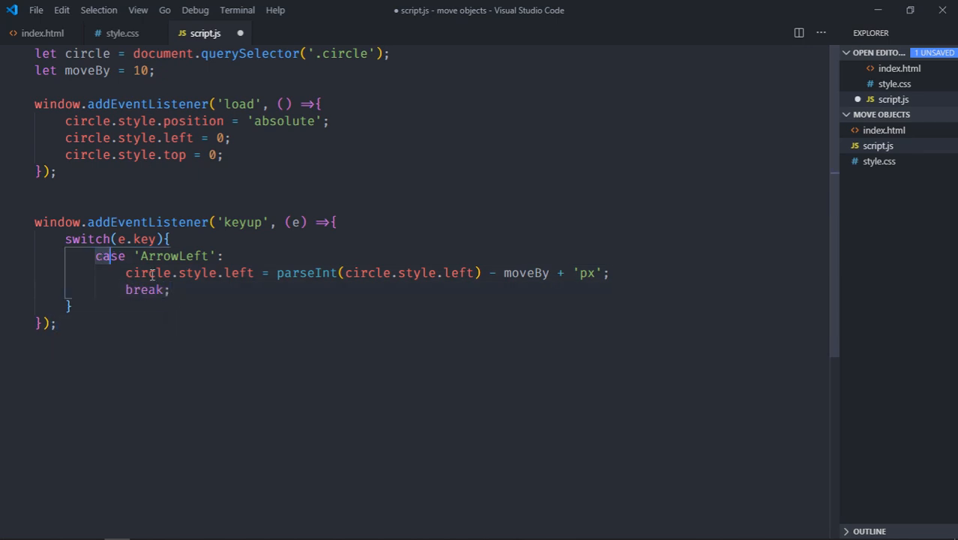
key("Enter")
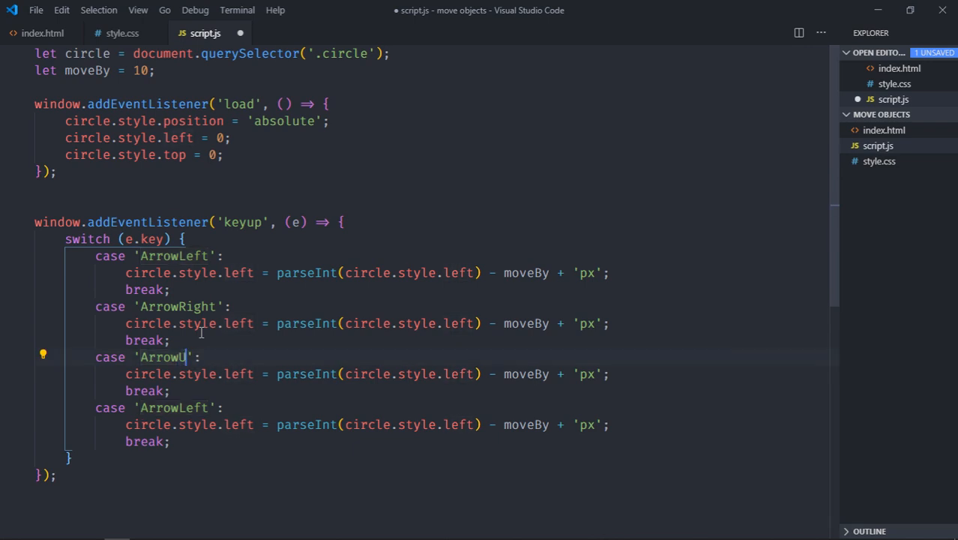
Step: Rename copied cases to ArrowUp and ArrowDown and make them change circle.style.top
type("p")
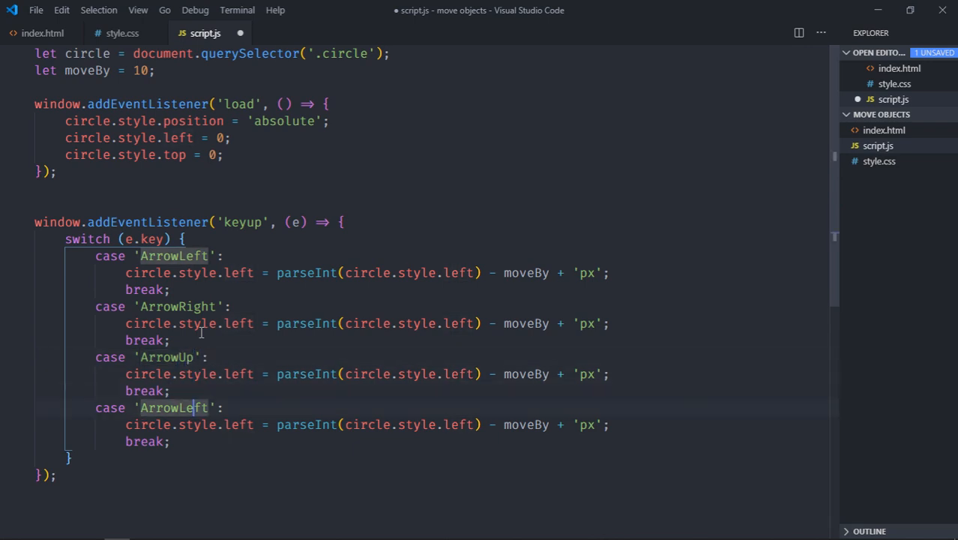
type("ArrowD")
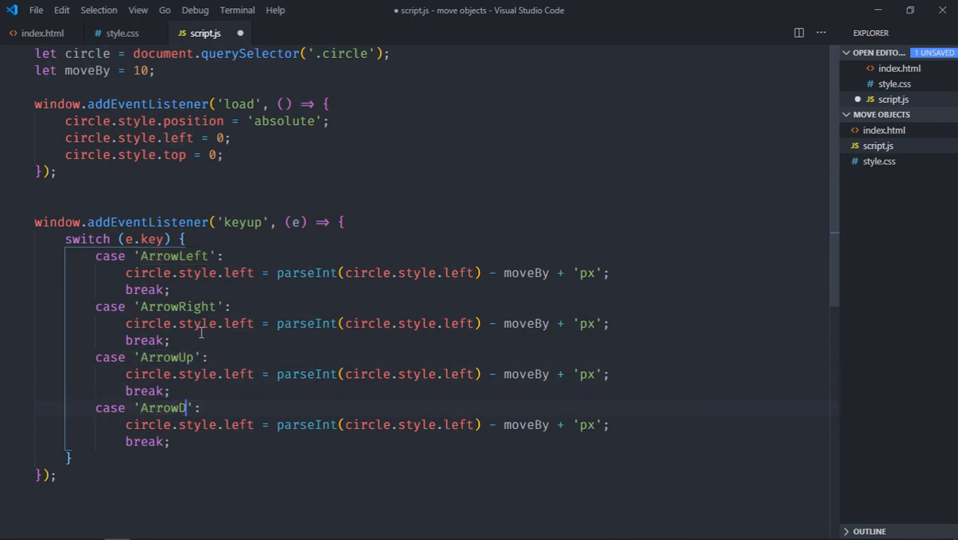
type("own")
left_click(367, 322)
type("+")
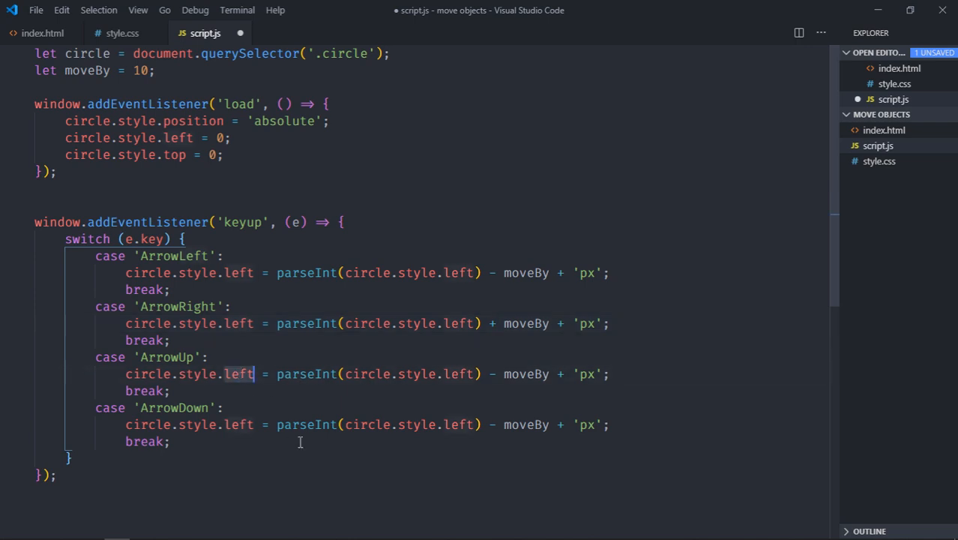
type("top")
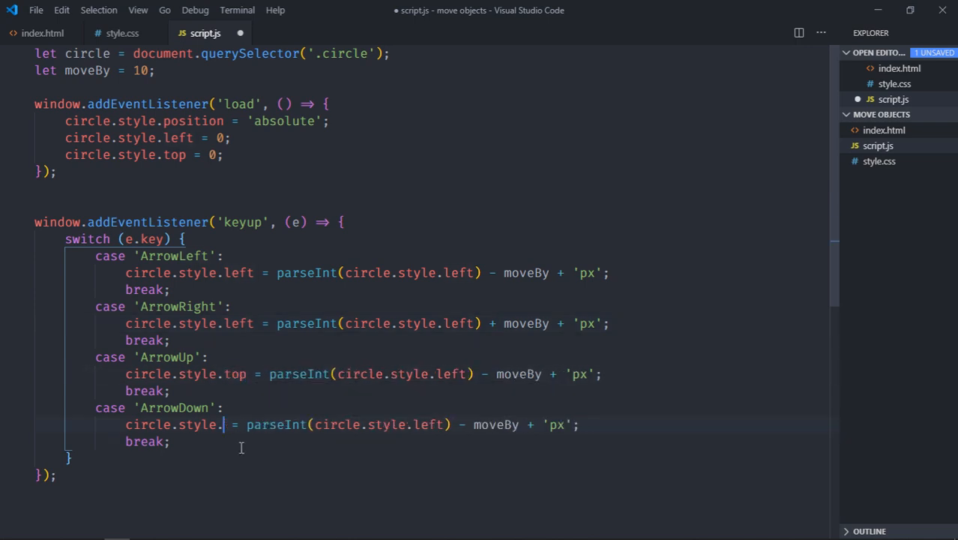
type("top")
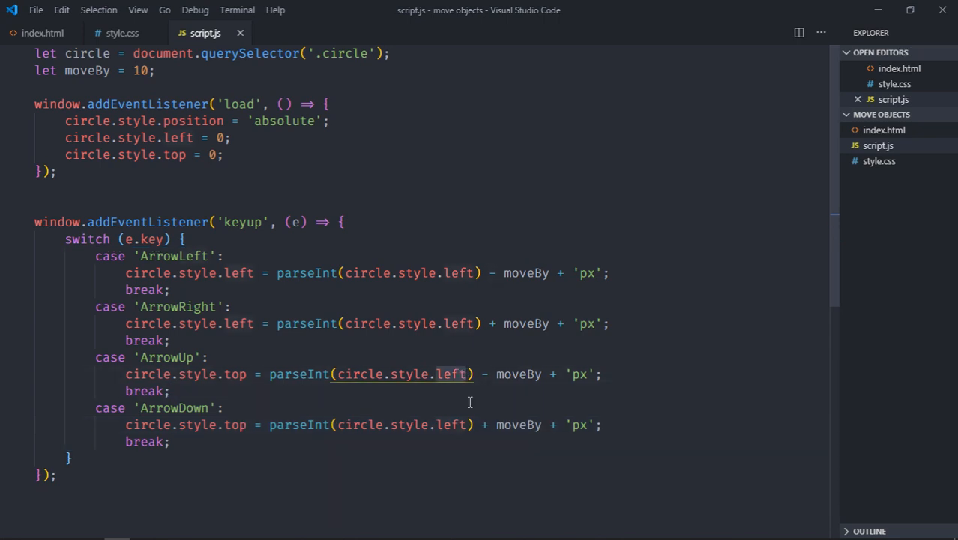
type("top")
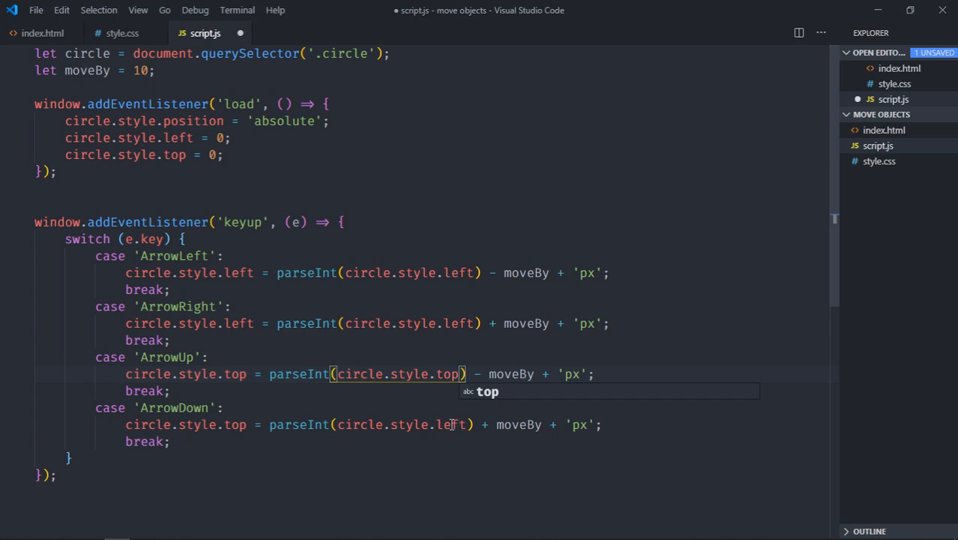